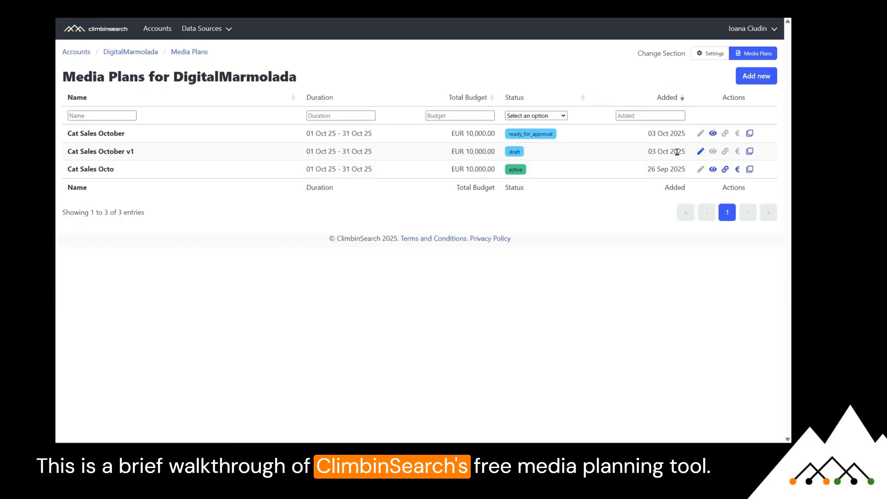
- Open the draft Cat Sales October v1 plan's edit form, showing its general info
{"action": "left_click", "coordinate": [700, 151]}
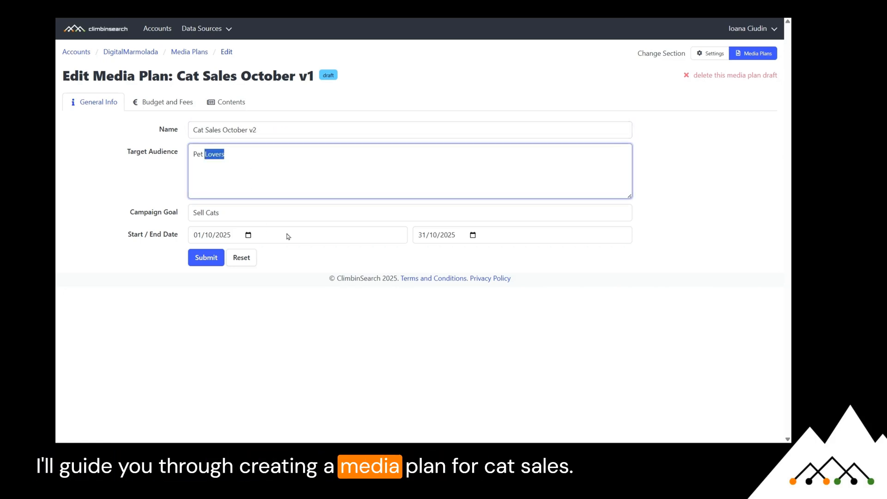
- Check the October end date, then view the 10,000 EUR budget with 10% media fee
{"action": "left_click", "coordinate": [474, 235]}
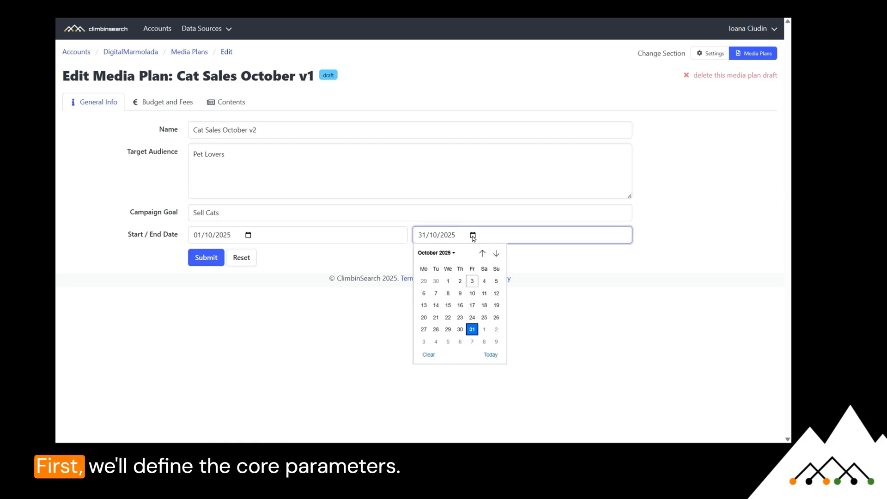
{"action": "mouse_move", "coordinate": [373, 353]}
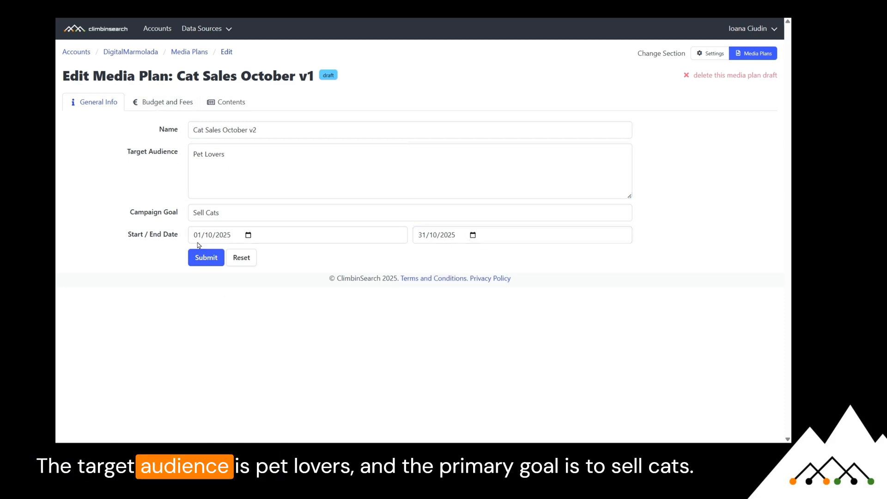
{"action": "left_click", "coordinate": [163, 102]}
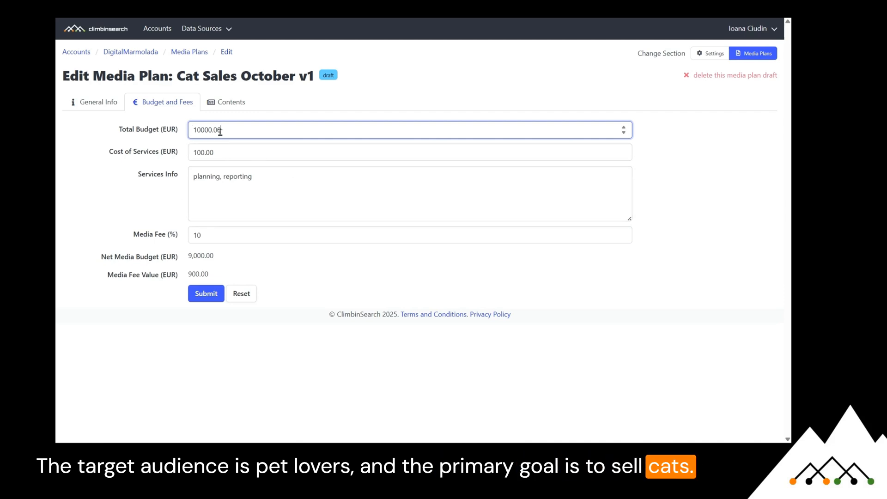
- Add ', opti' to services info, save the update, and view the three 9,000 EUR campaign lines
{"action": "double_click", "coordinate": [208, 129]}
{"action": "type", "text": "200"}
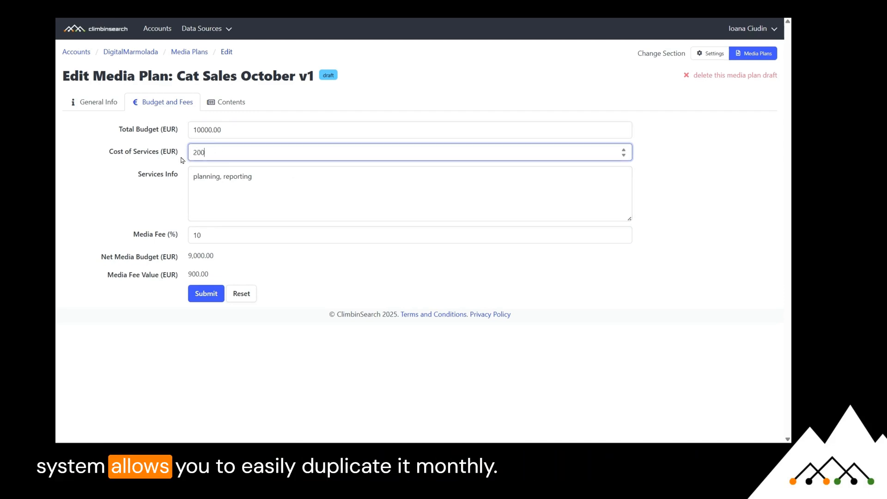
{"action": "left_click", "coordinate": [205, 293]}
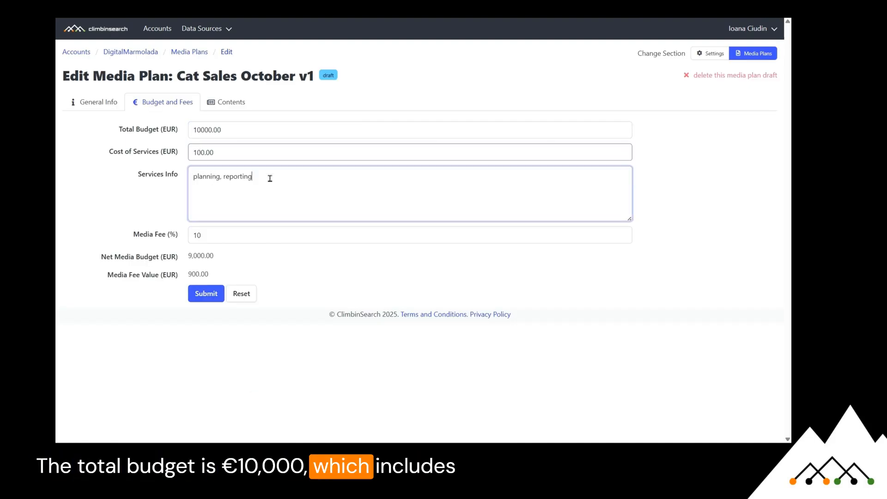
{"action": "type", "text": ", optimization"}
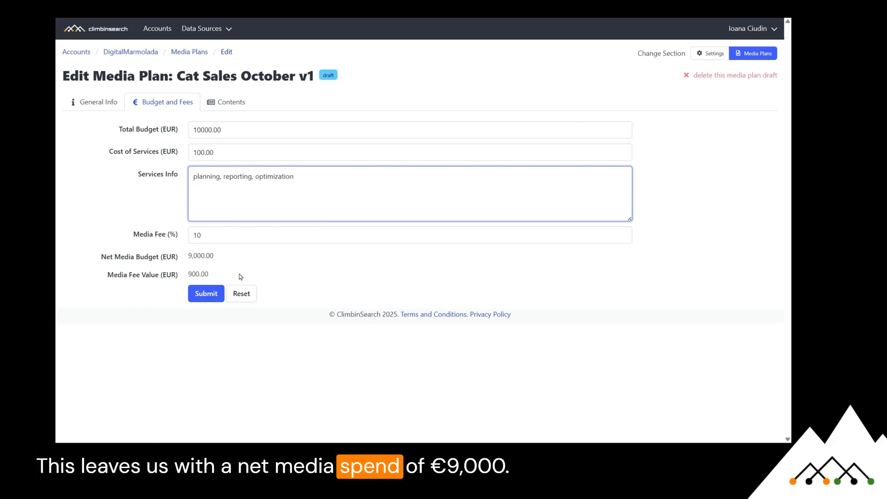
{"action": "left_click", "coordinate": [205, 293]}
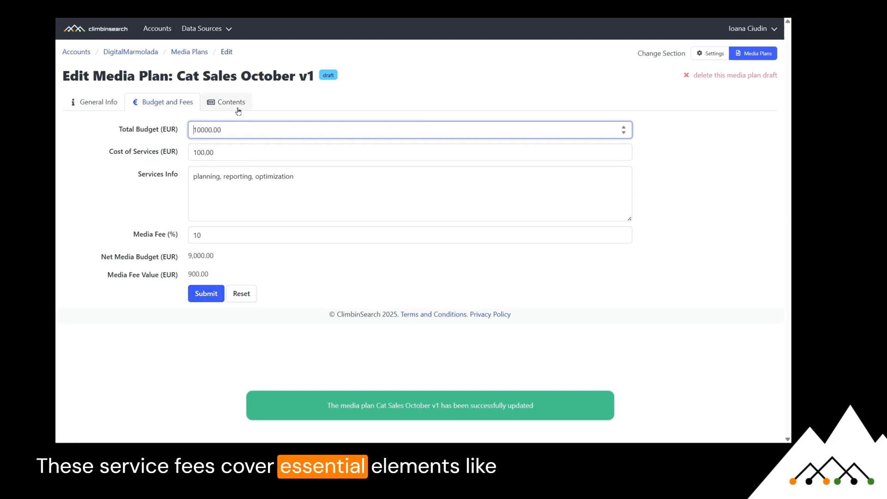
{"action": "left_click", "coordinate": [230, 101]}
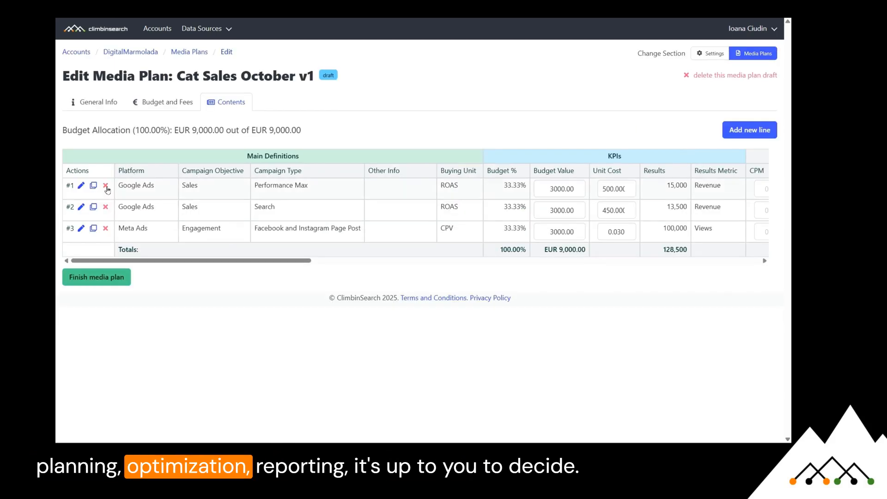
- Review Google Ads Performance Max line #1 and save it with unit cost 500
{"action": "left_click", "coordinate": [81, 184]}
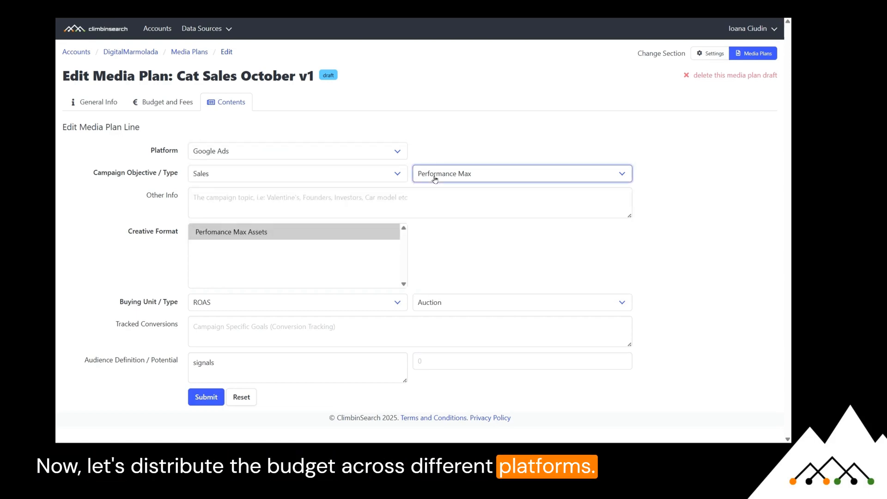
{"action": "left_click", "coordinate": [297, 302]}
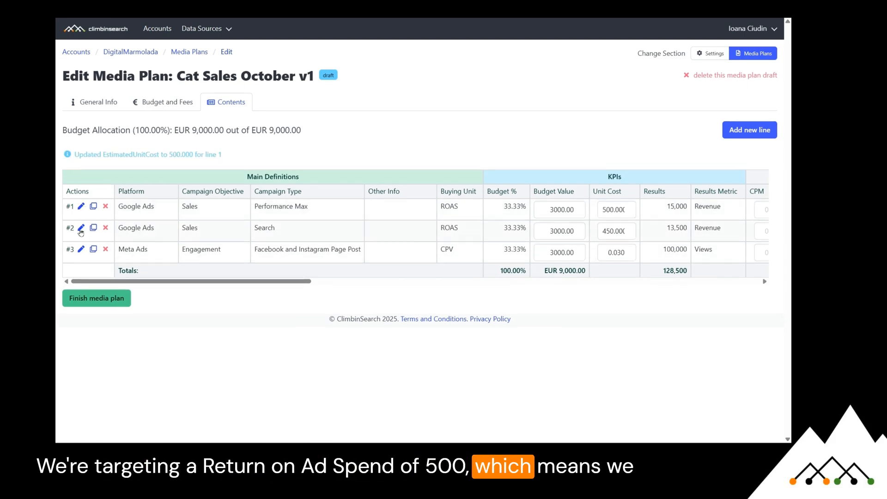
{"action": "left_click", "coordinate": [81, 227]}
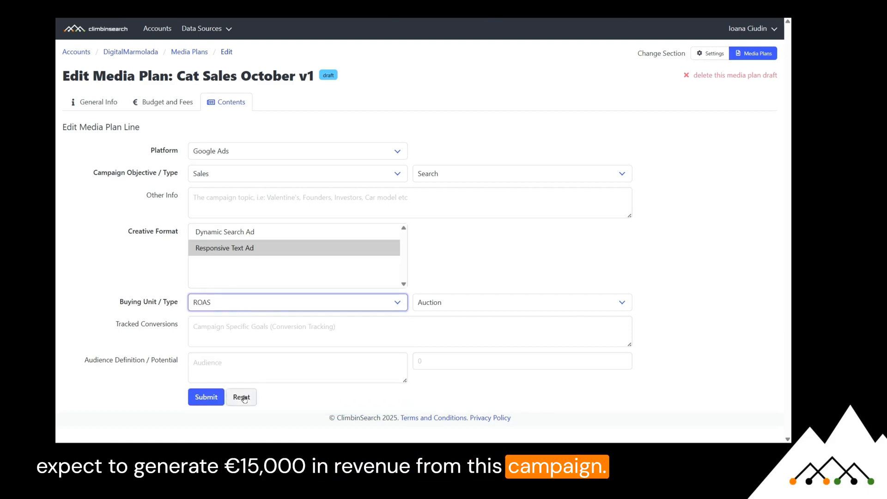
{"action": "left_click", "coordinate": [206, 397]}
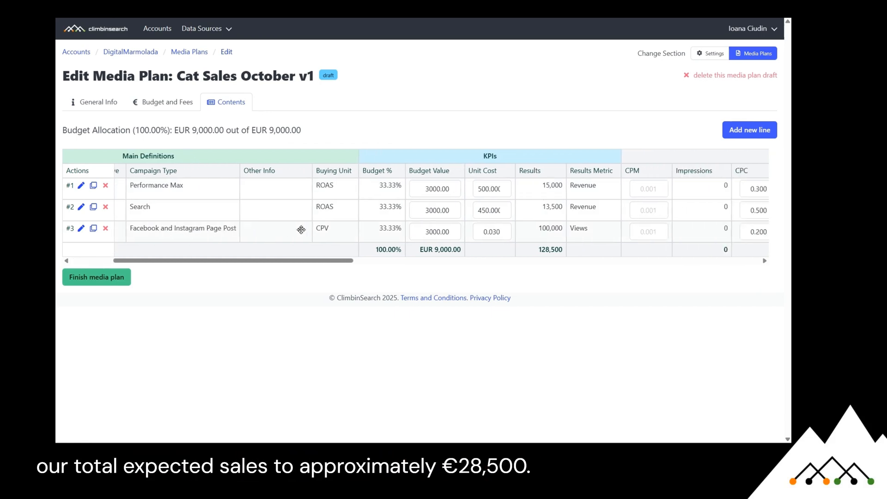
{"action": "scroll", "scroll_direction": "right", "scroll_amount": 3}
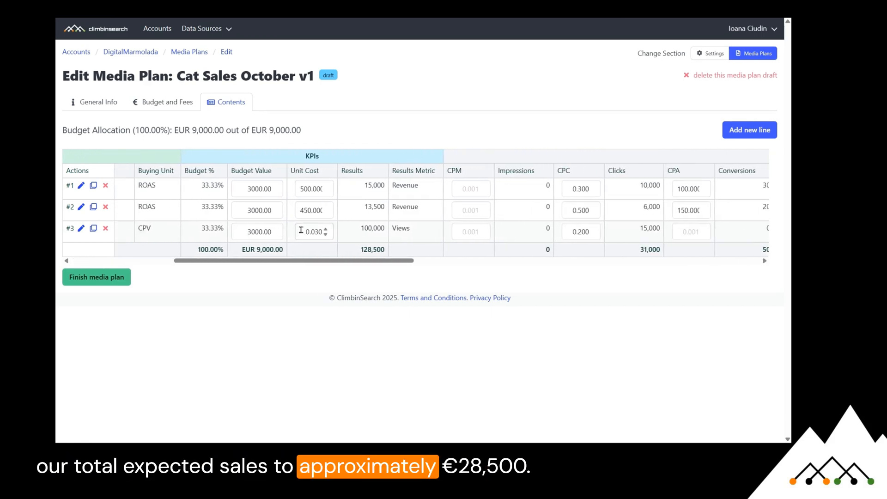
{"action": "scroll", "scroll_direction": "right", "scroll_amount": 3}
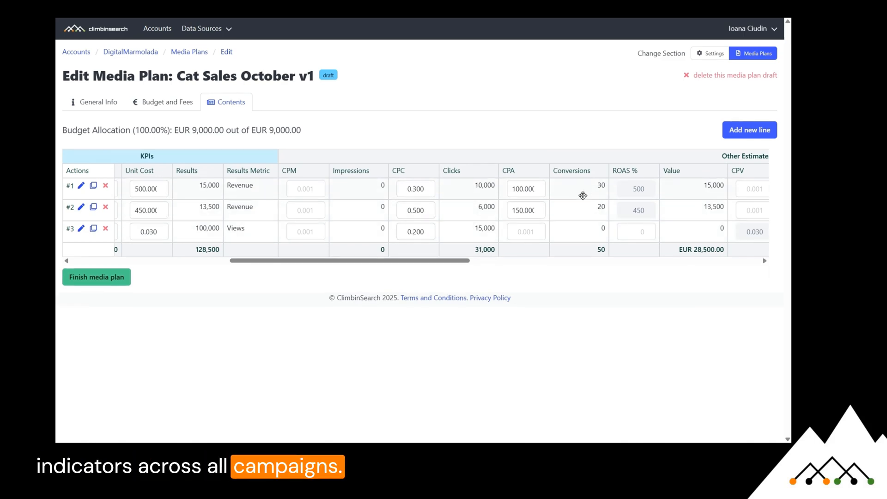
{"action": "mouse_move", "coordinate": [597, 187]}
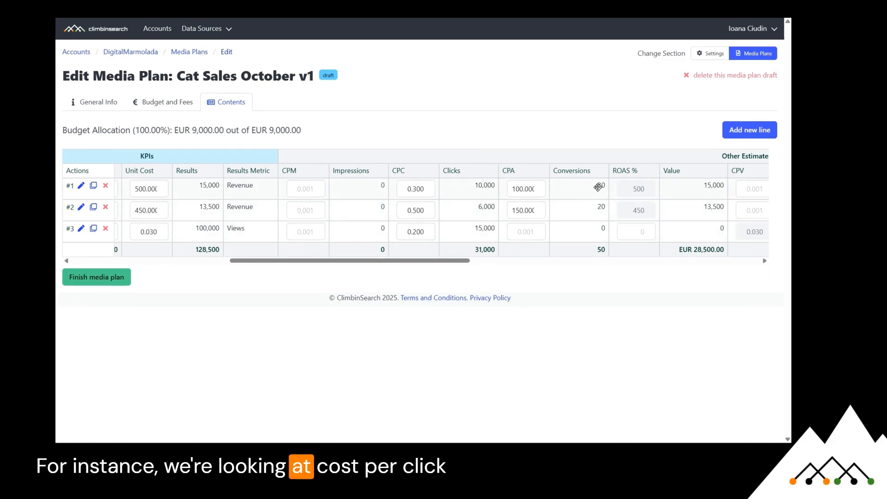
{"action": "scroll", "scroll_direction": "right", "scroll_amount": 3}
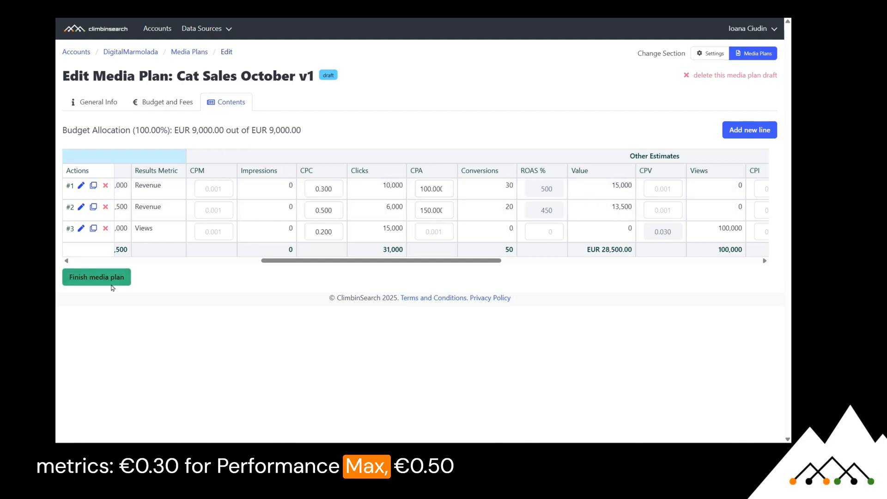
- Mark the plan ready for approval and review its EUR 290 daily budget, 316.67% ROAS summary
{"action": "left_click", "coordinate": [96, 277]}
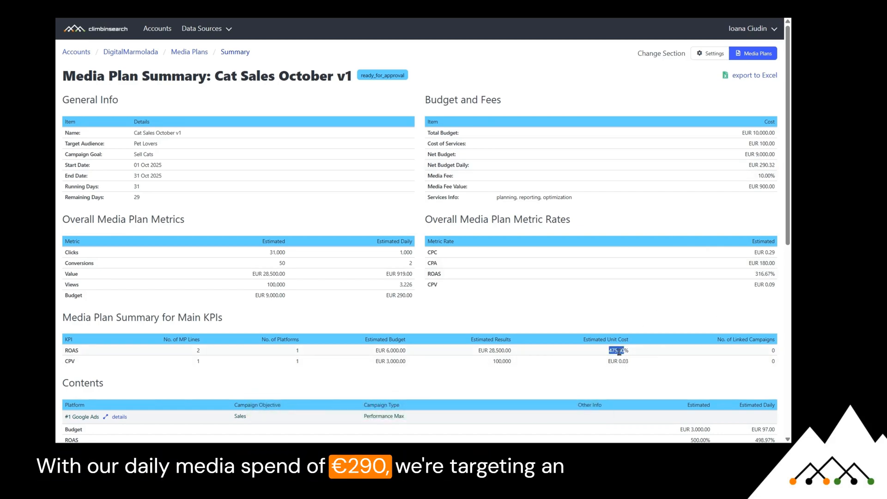
{"action": "scroll", "scroll_direction": "down", "scroll_amount": 3}
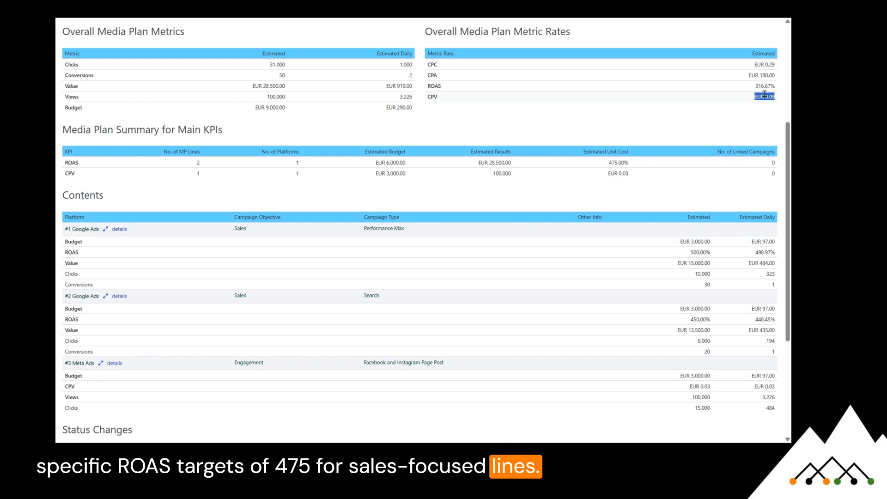
{"action": "scroll", "scroll_direction": "down", "scroll_amount": 3}
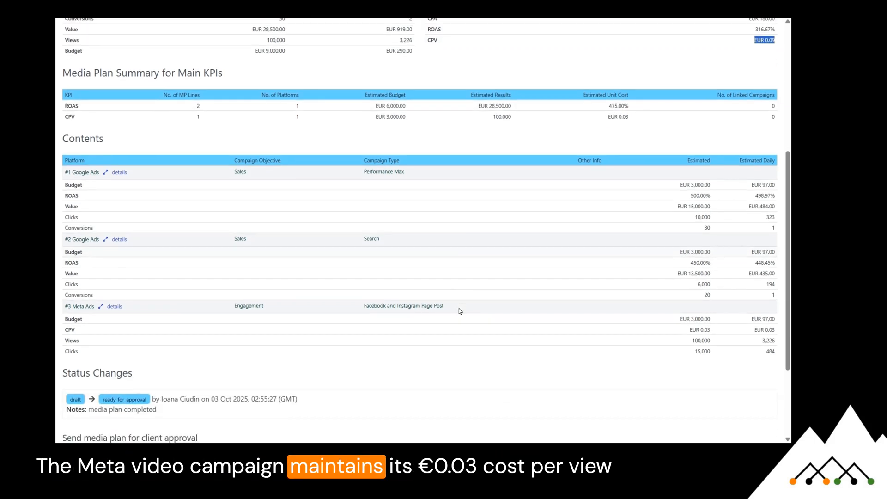
{"action": "scroll", "scroll_direction": "down", "scroll_amount": 3}
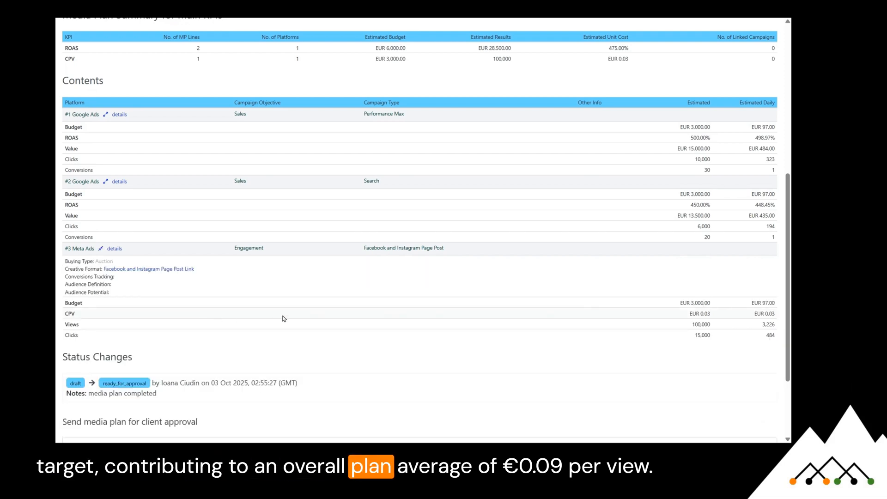
{"action": "scroll", "scroll_direction": "down", "scroll_amount": 3}
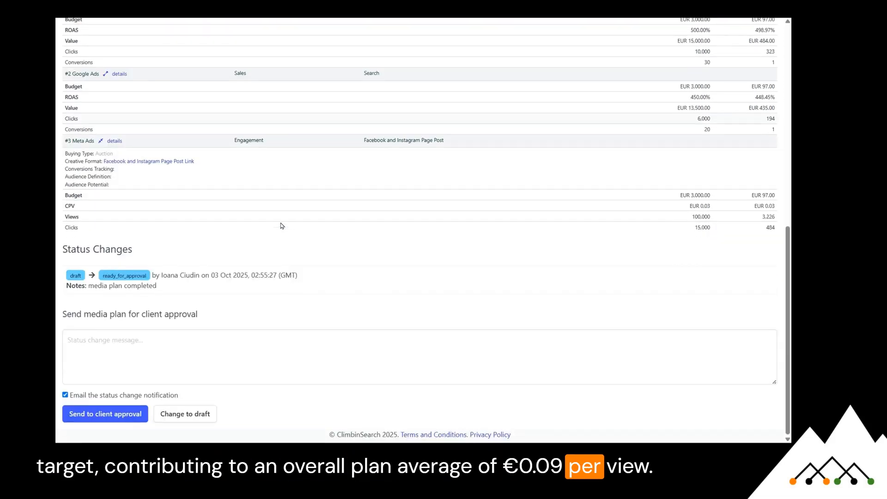